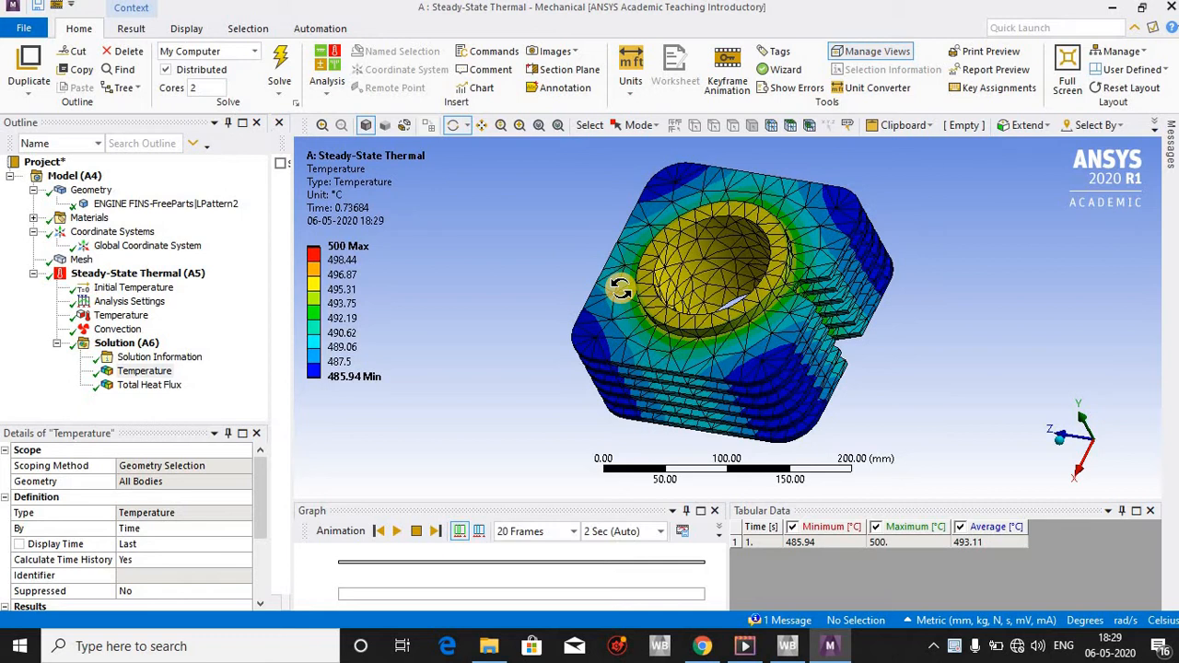
mouse_move(494, 291)
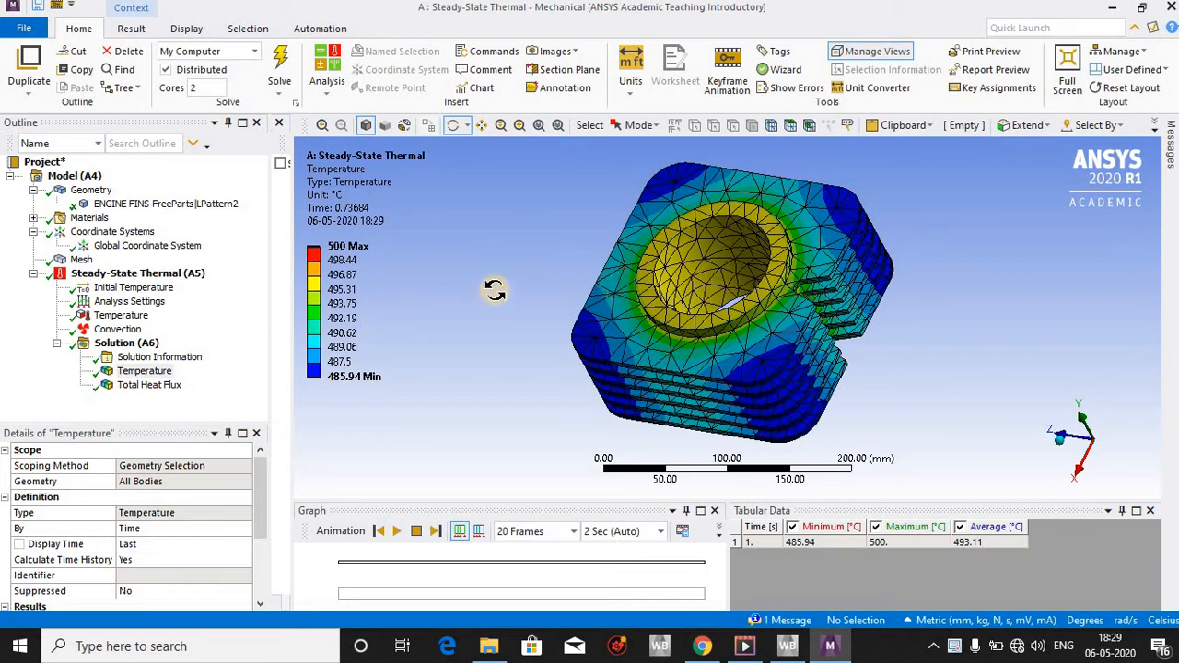
mouse_move(29, 304)
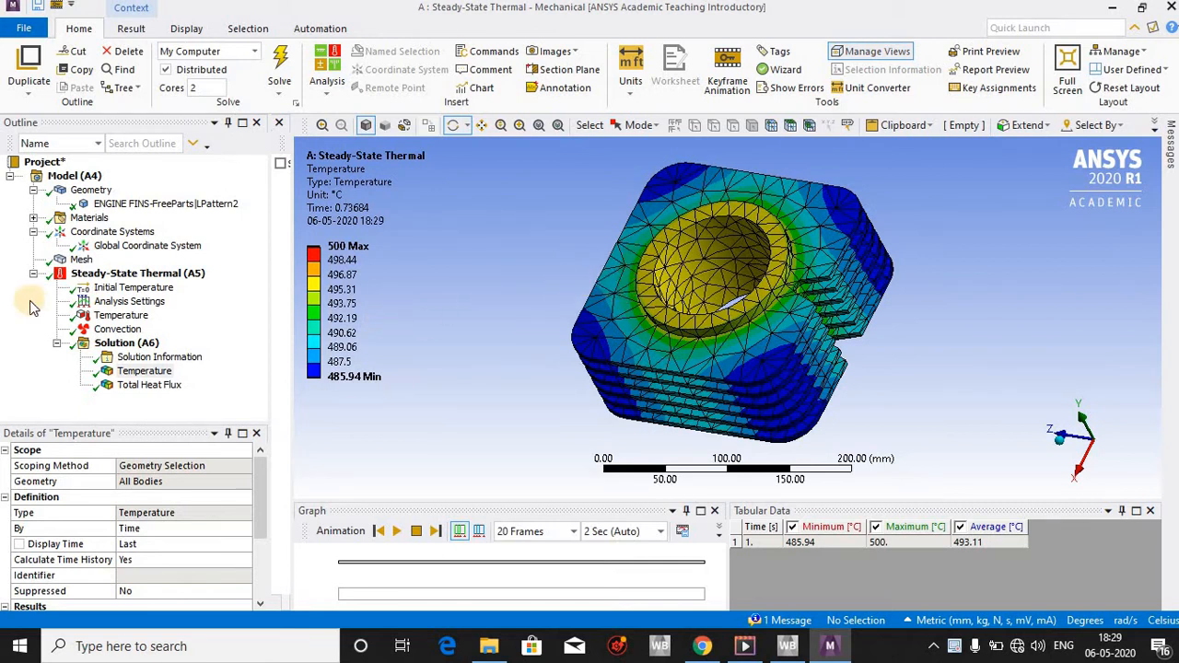
Show the plain grey mesh of the finned cylinder instead of the temperature contour.
click(81, 257)
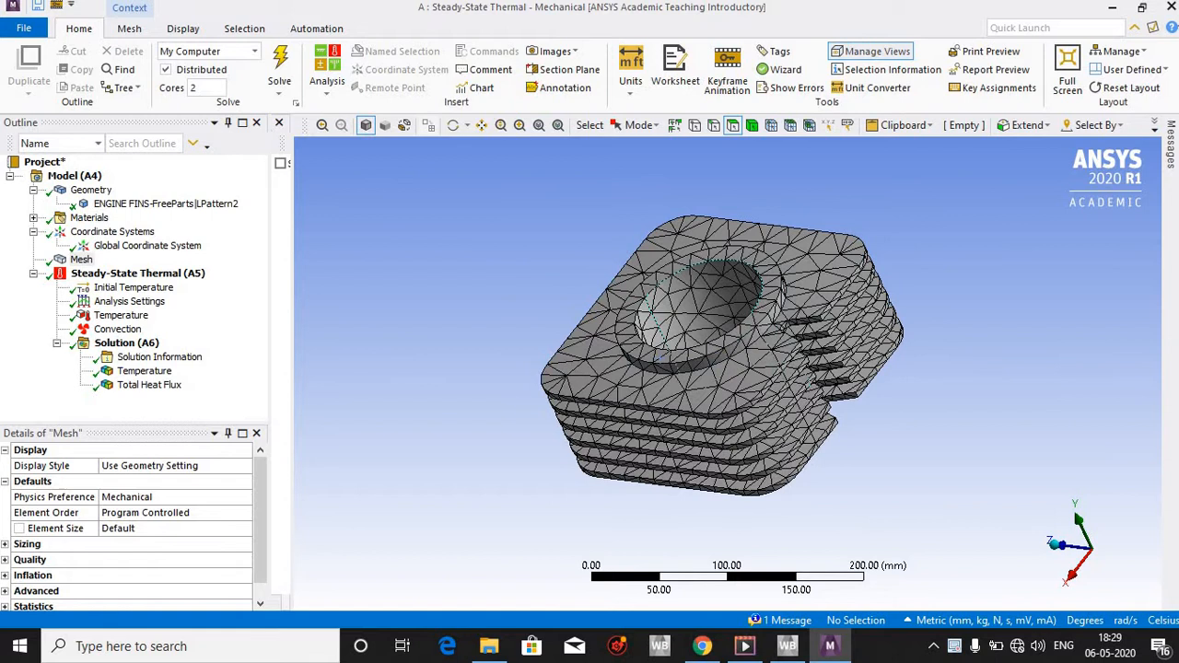
Review the 500 °C bore temperature load, orbiting to inspect the cylindrical bore faces.
click(122, 315)
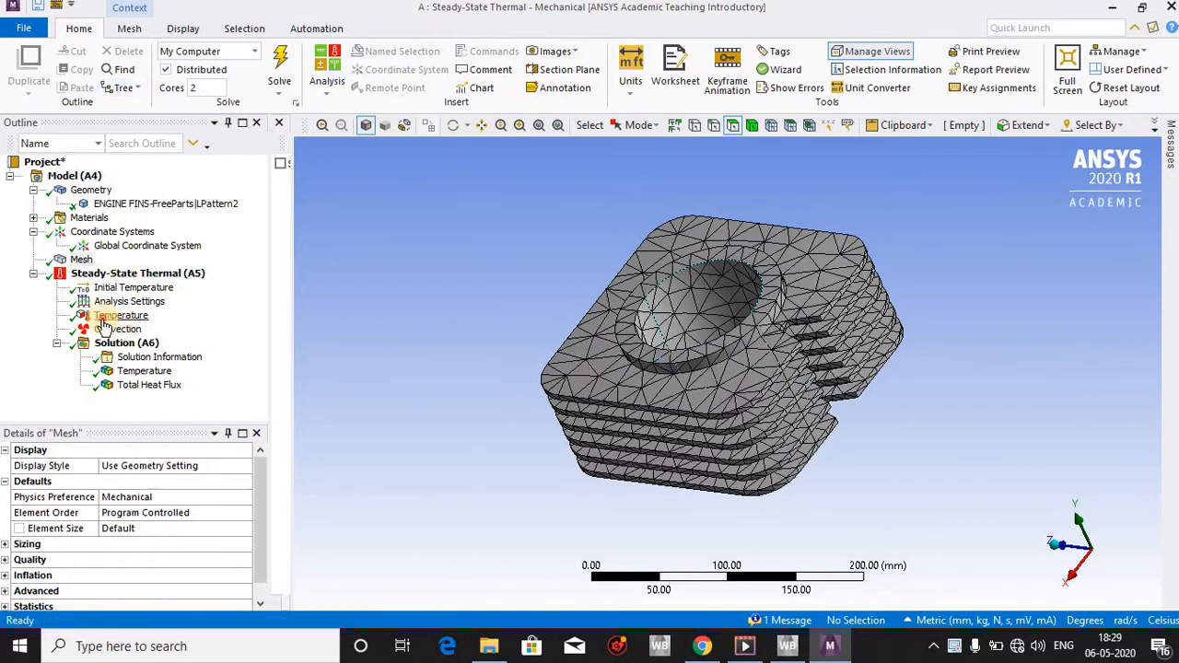
click(125, 328)
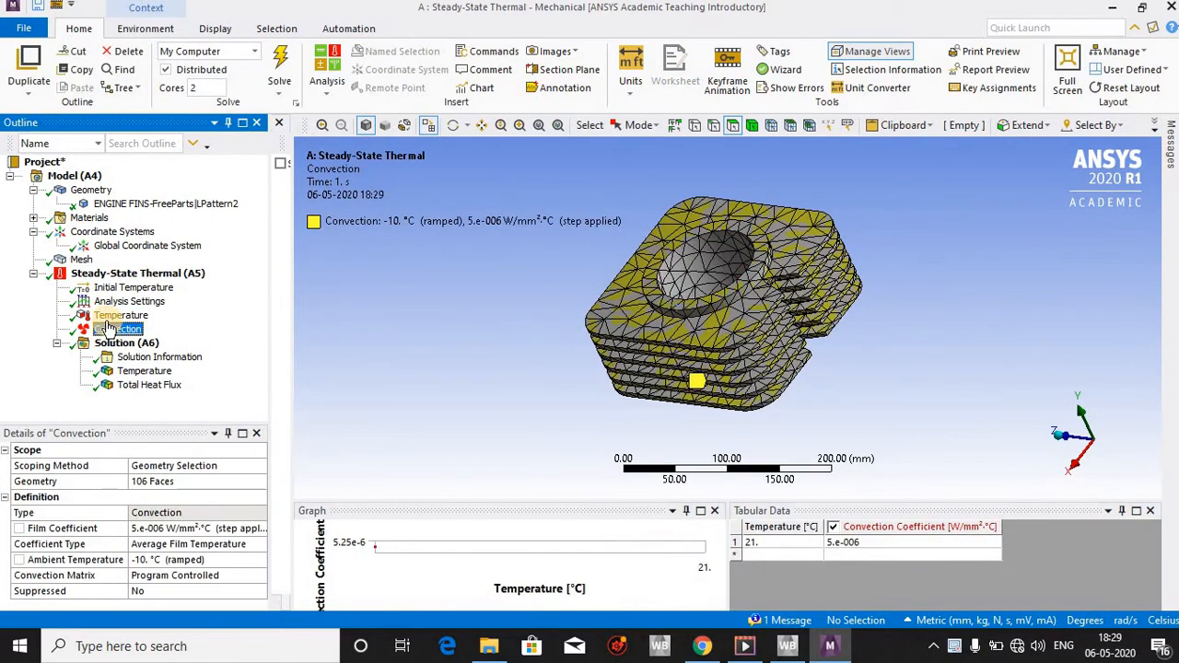
click(122, 315)
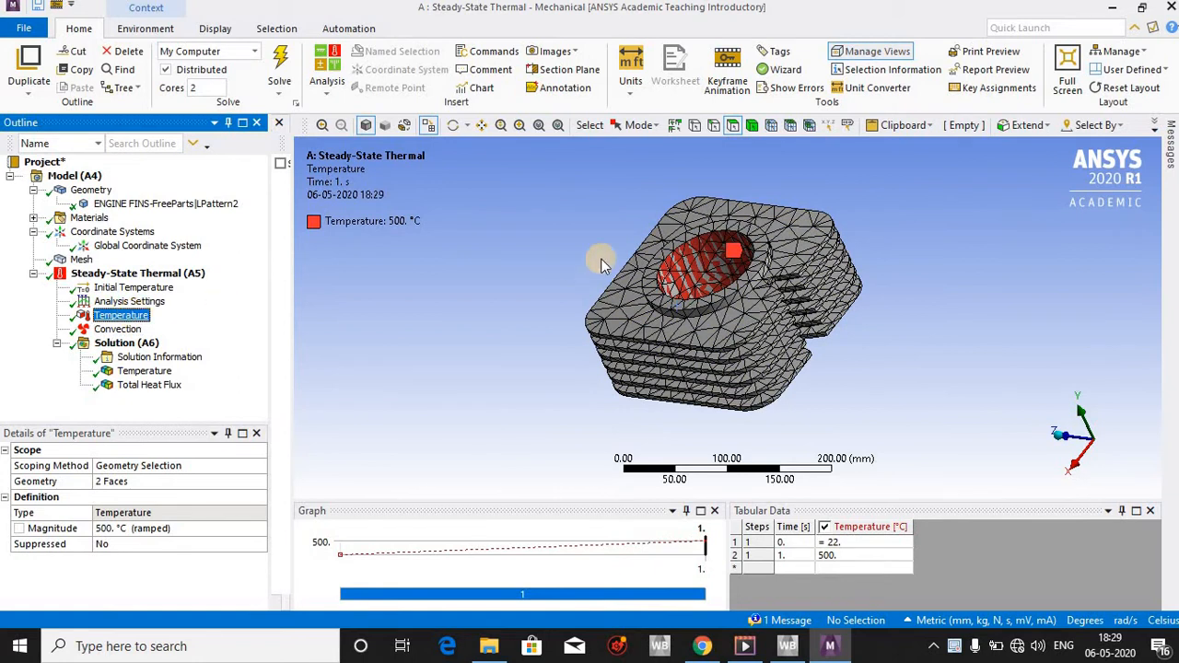
drag(599, 258, 718, 280)
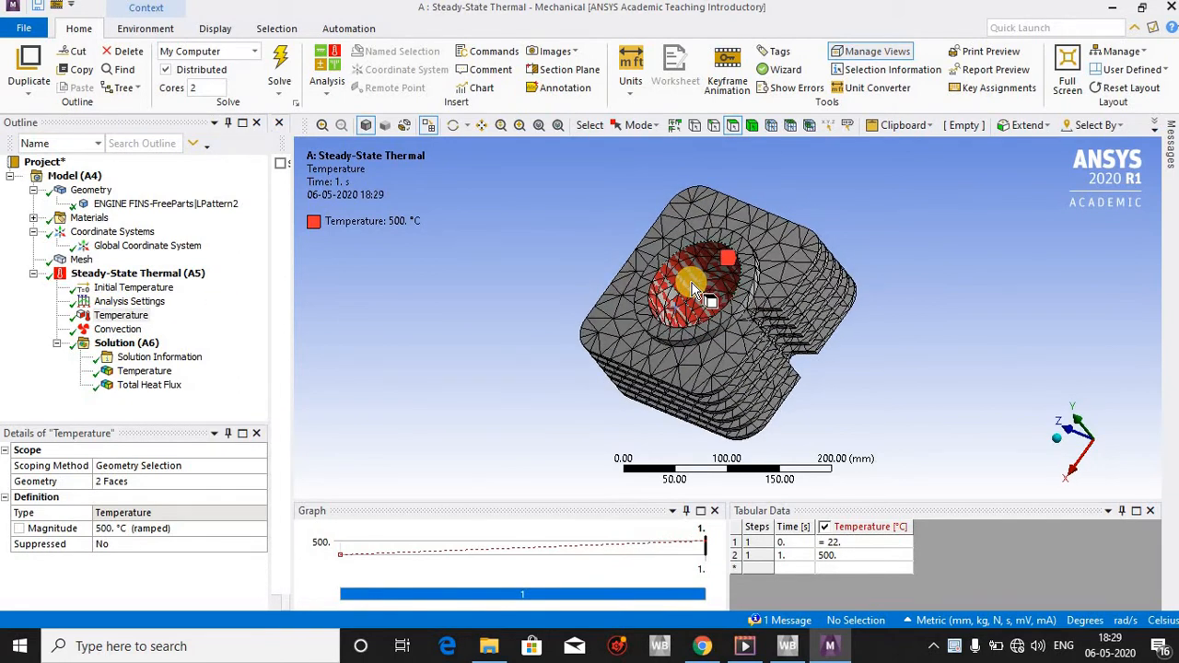
click(672, 295)
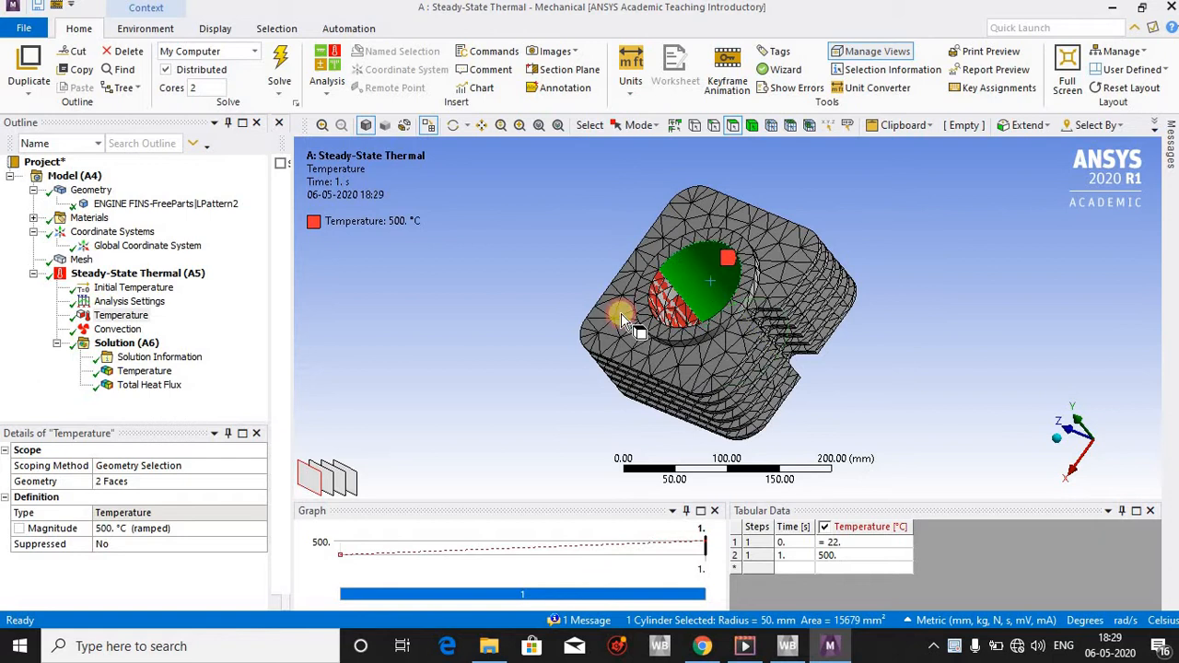
click(746, 258)
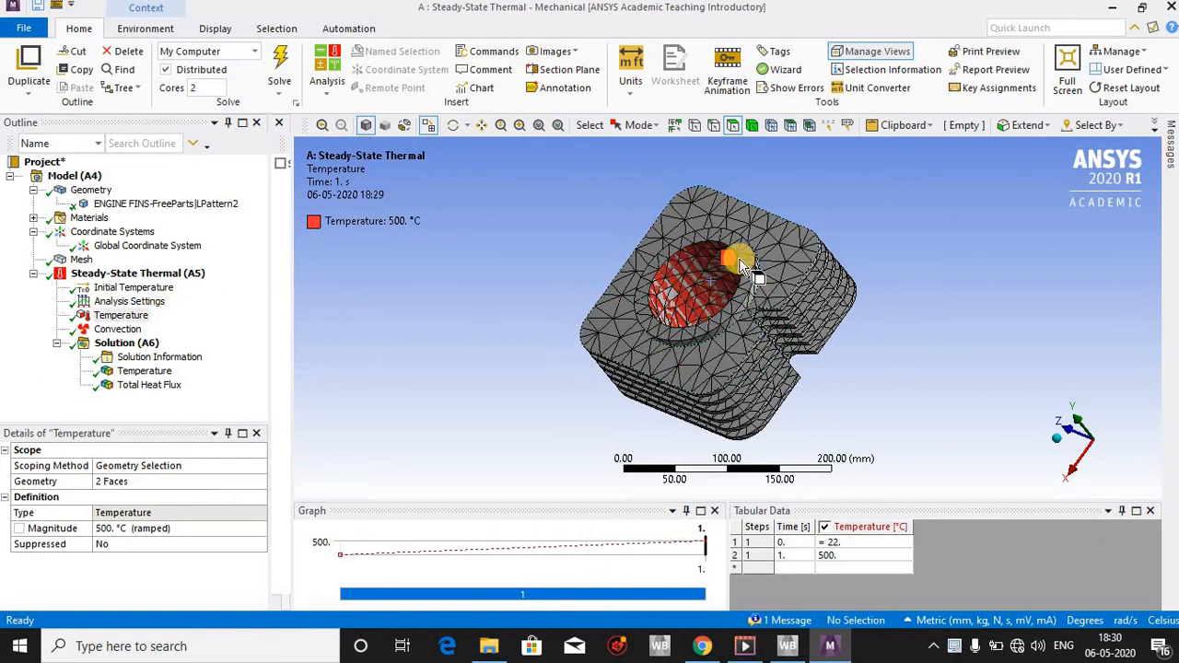
Display the -10 °C convection load with film coefficient 5.e-006 W/mm²·°C on 106 faces.
click(118, 328)
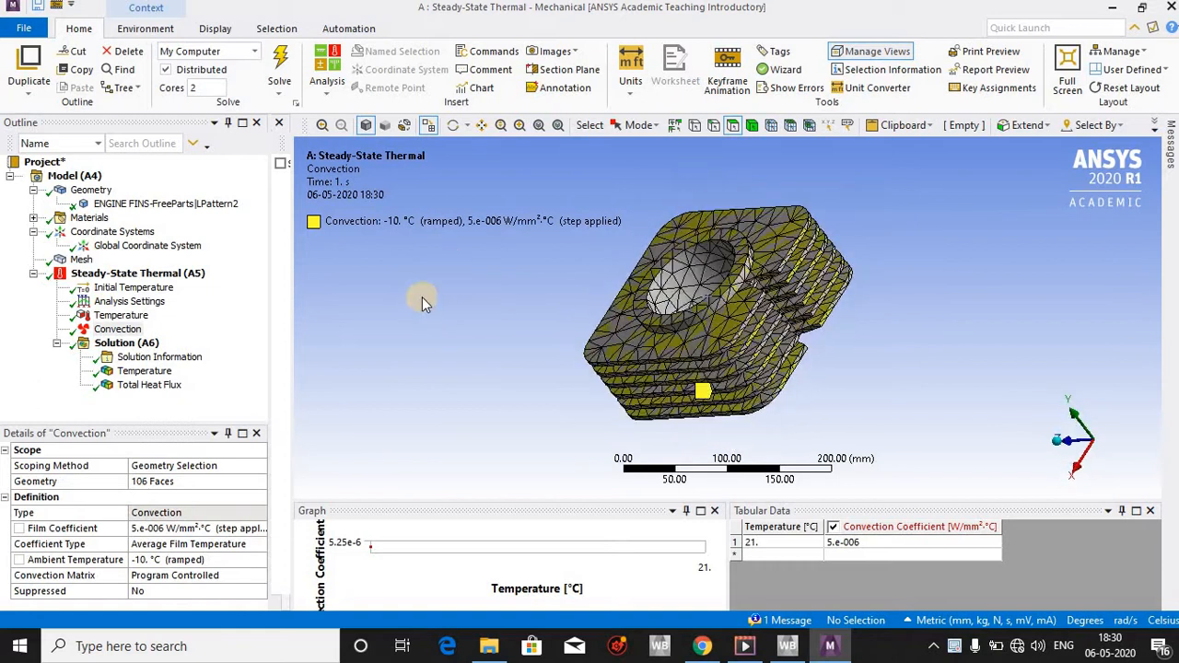
mouse_move(387, 278)
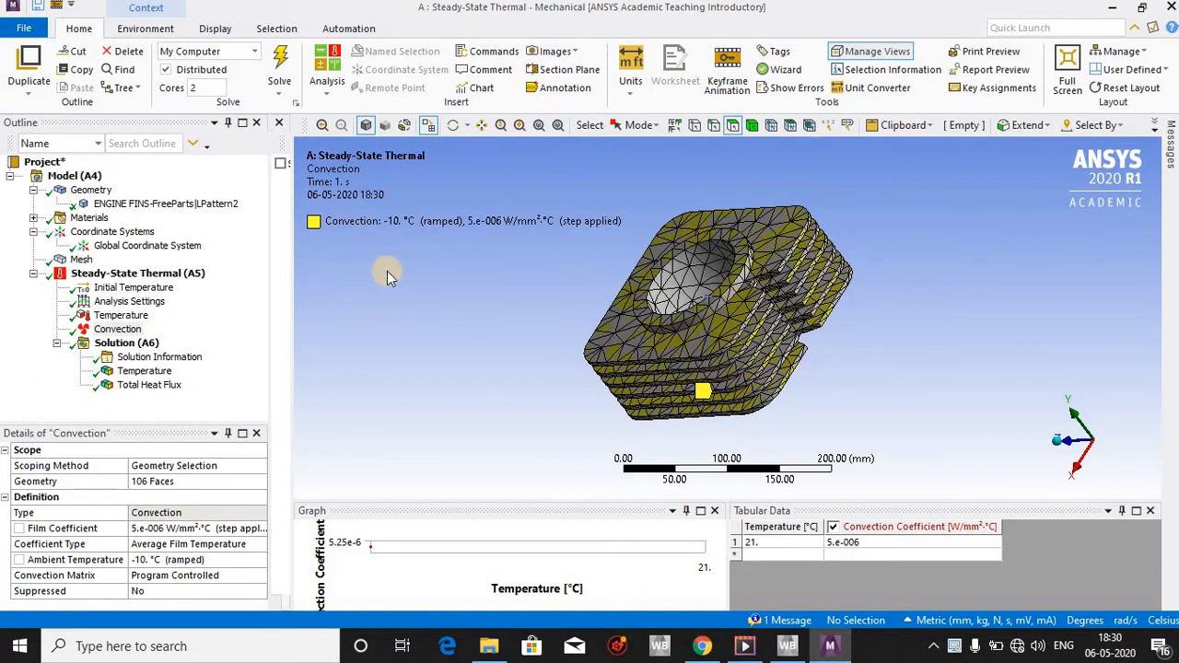
mouse_move(588, 280)
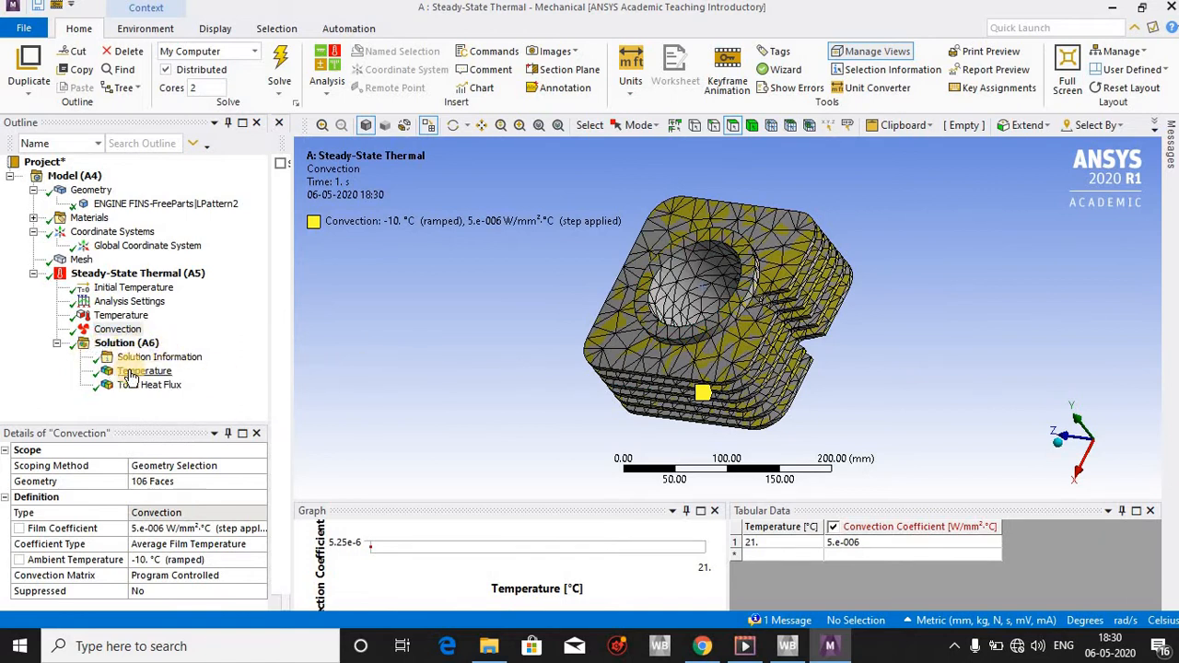
Animate the 485.94–500 °C temperature result, then show the total heat flux contour (0.0016014–0.055627 W/mm²).
click(143, 371)
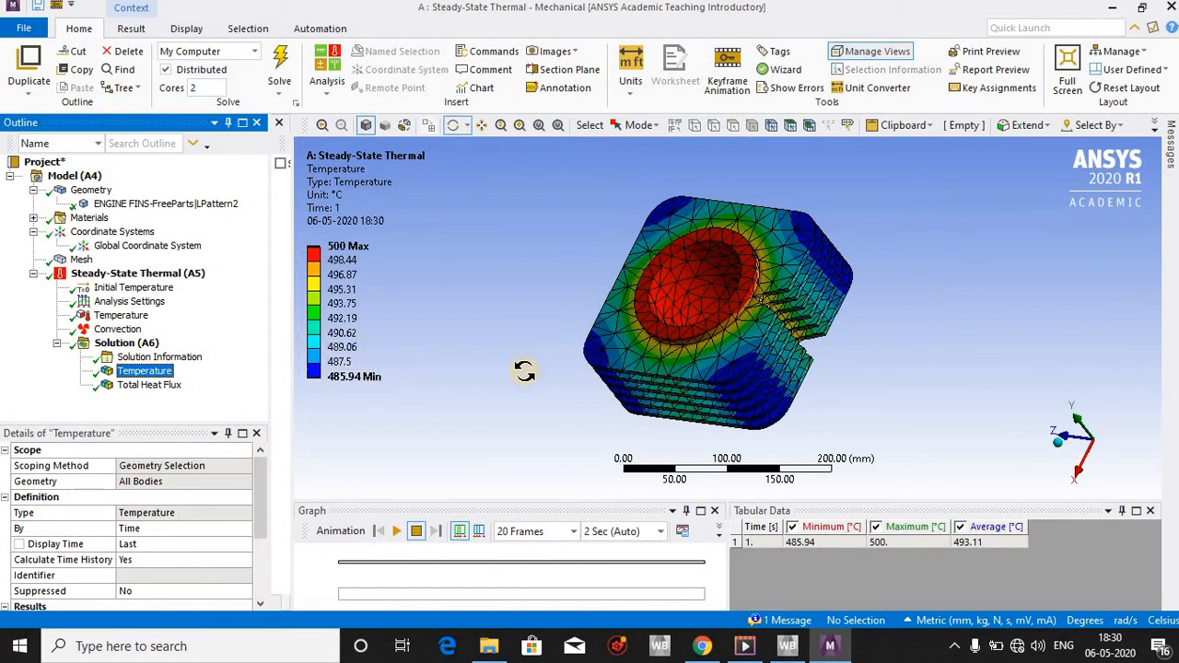
mouse_move(396, 531)
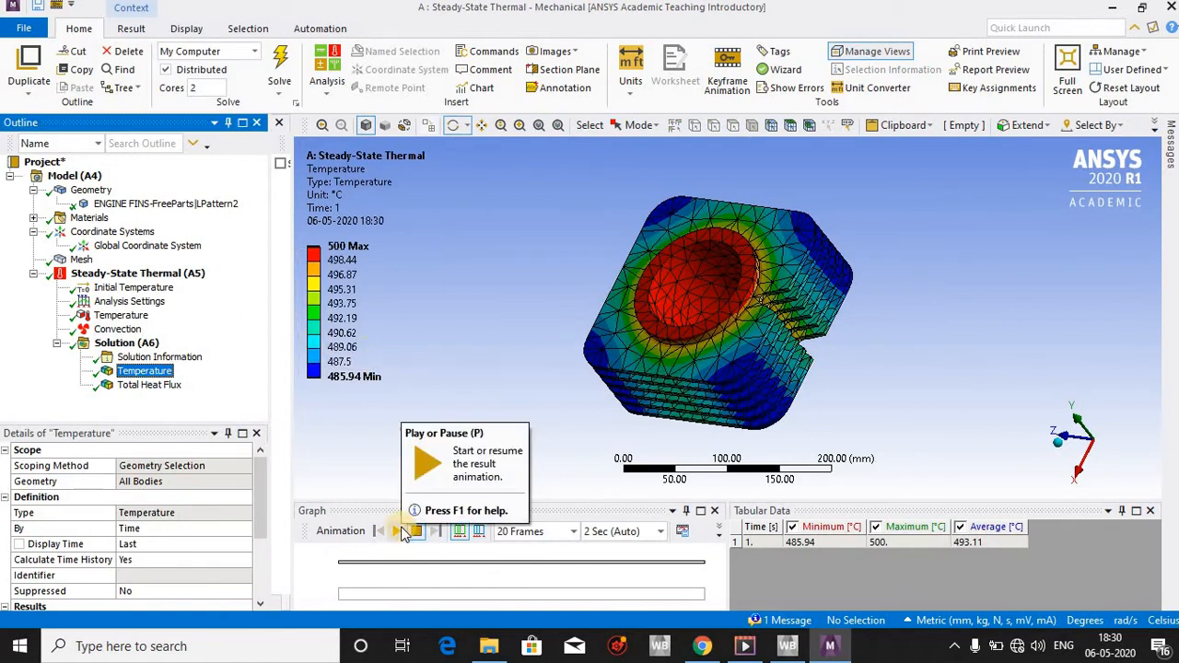
click(396, 530)
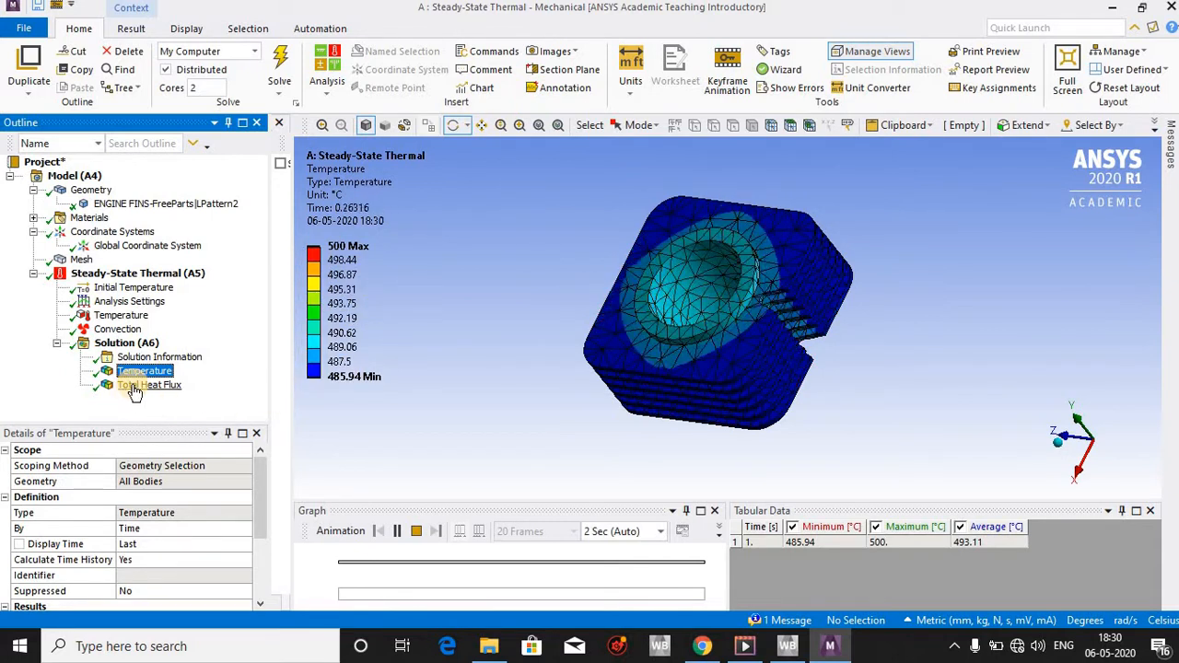
click(149, 385)
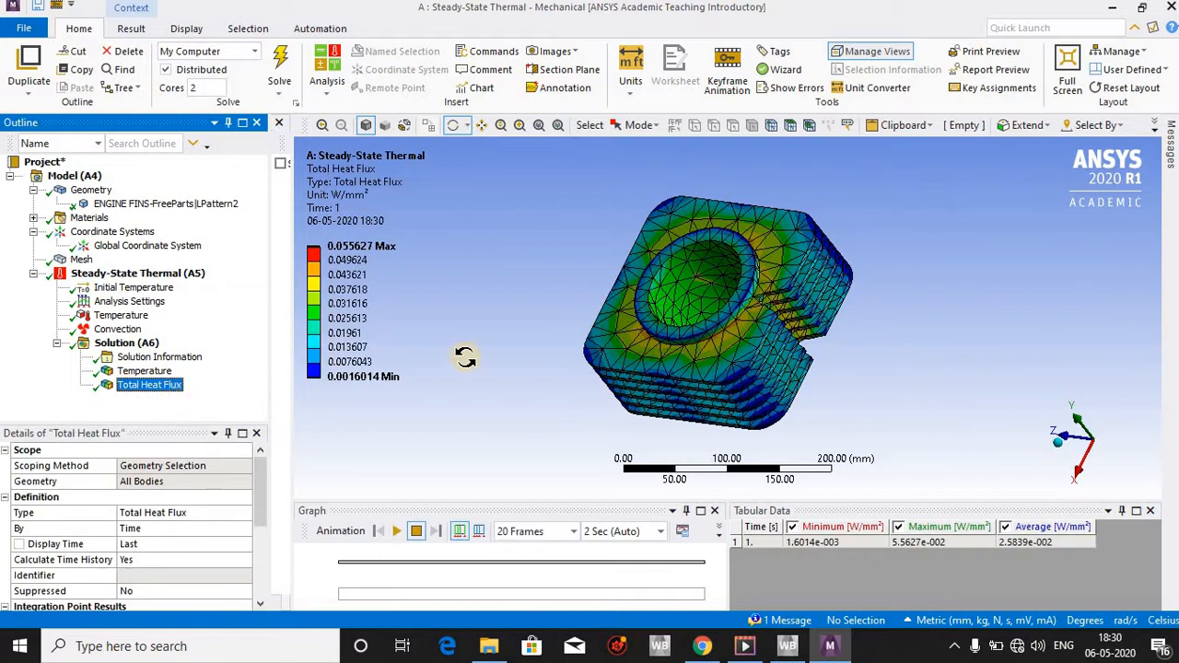
Play the total heat flux animation while orbiting to a low side view and into the bore.
click(395, 531)
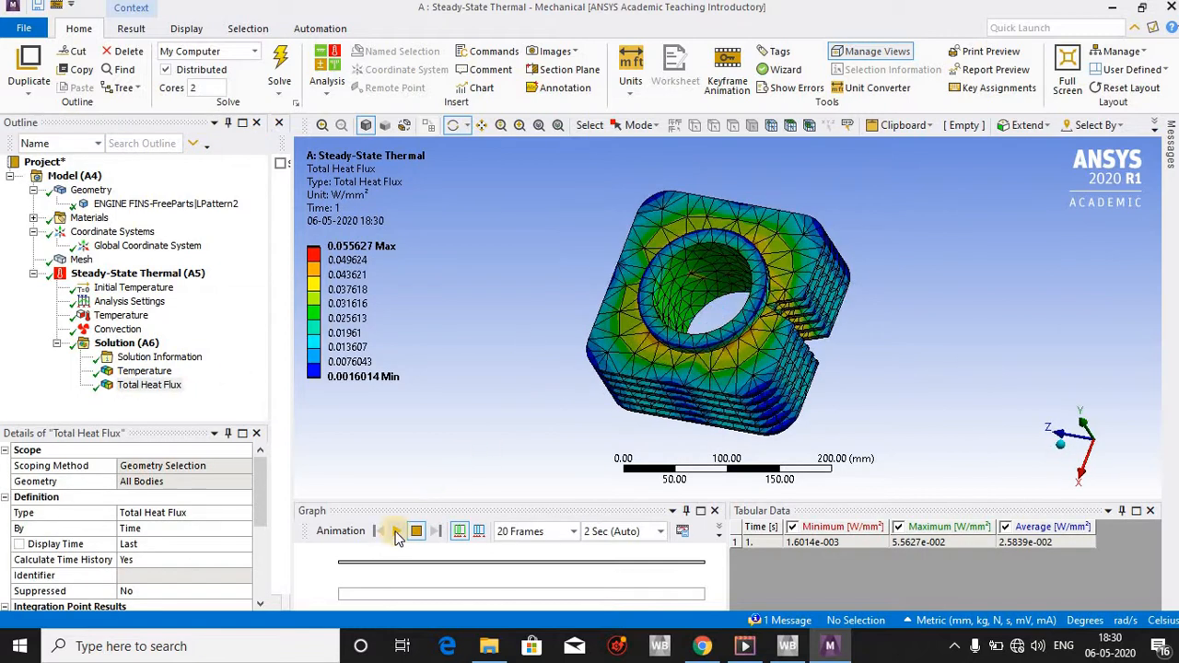
click(394, 530)
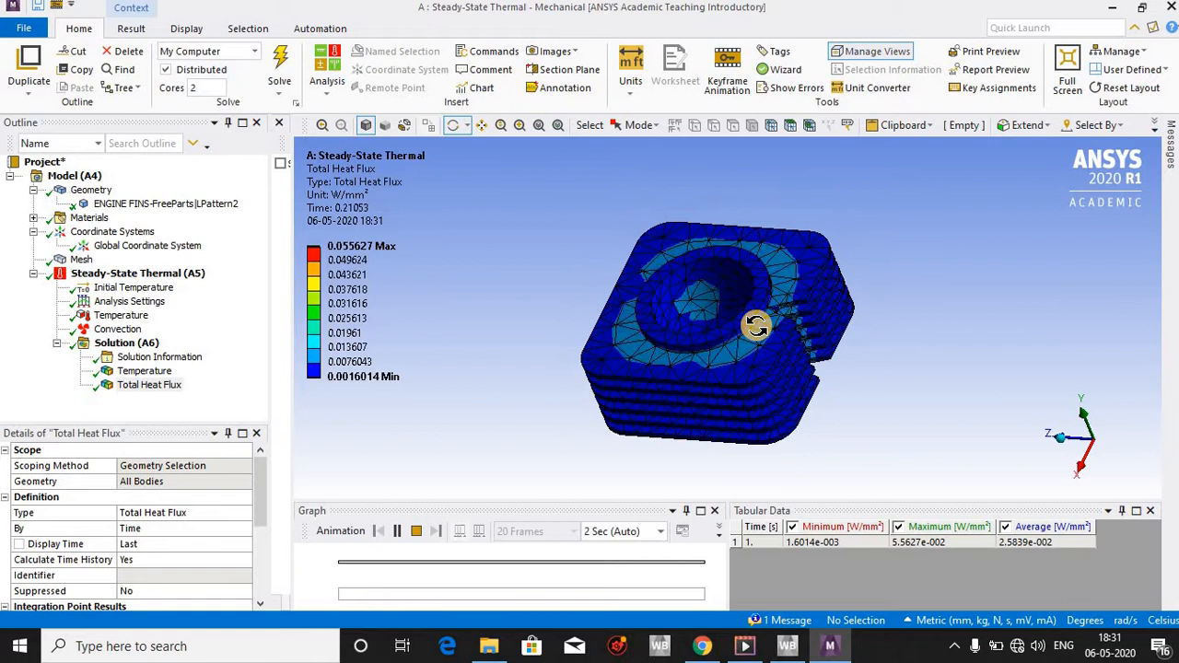
drag(755, 323, 774, 313)
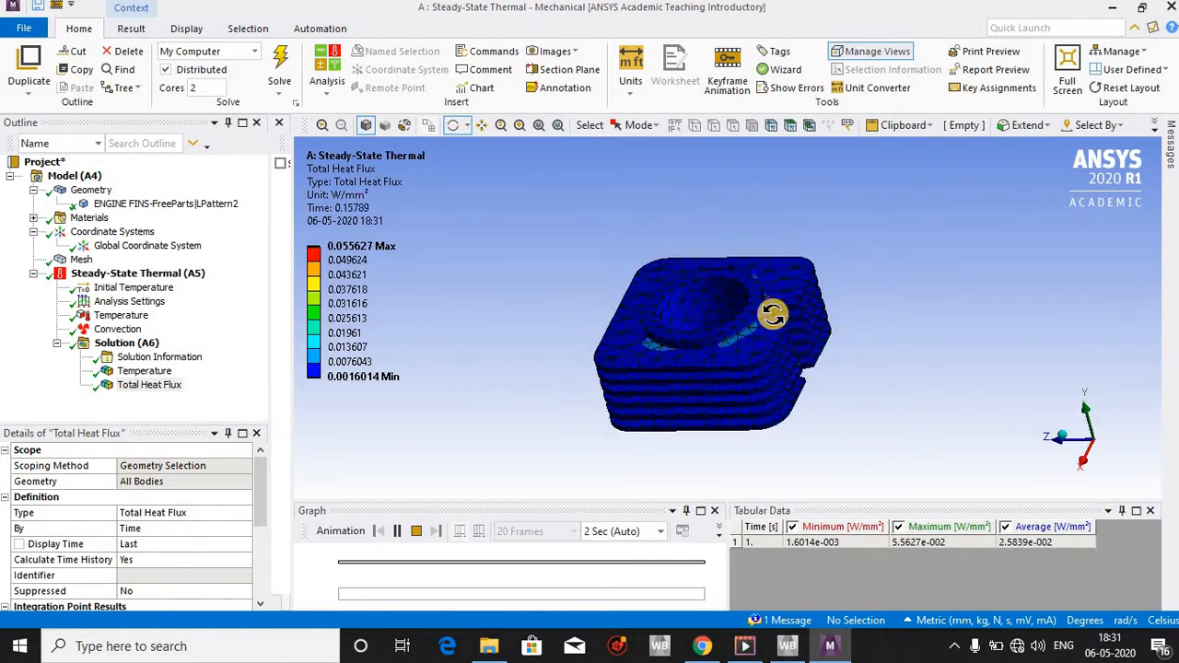
drag(773, 313, 858, 377)
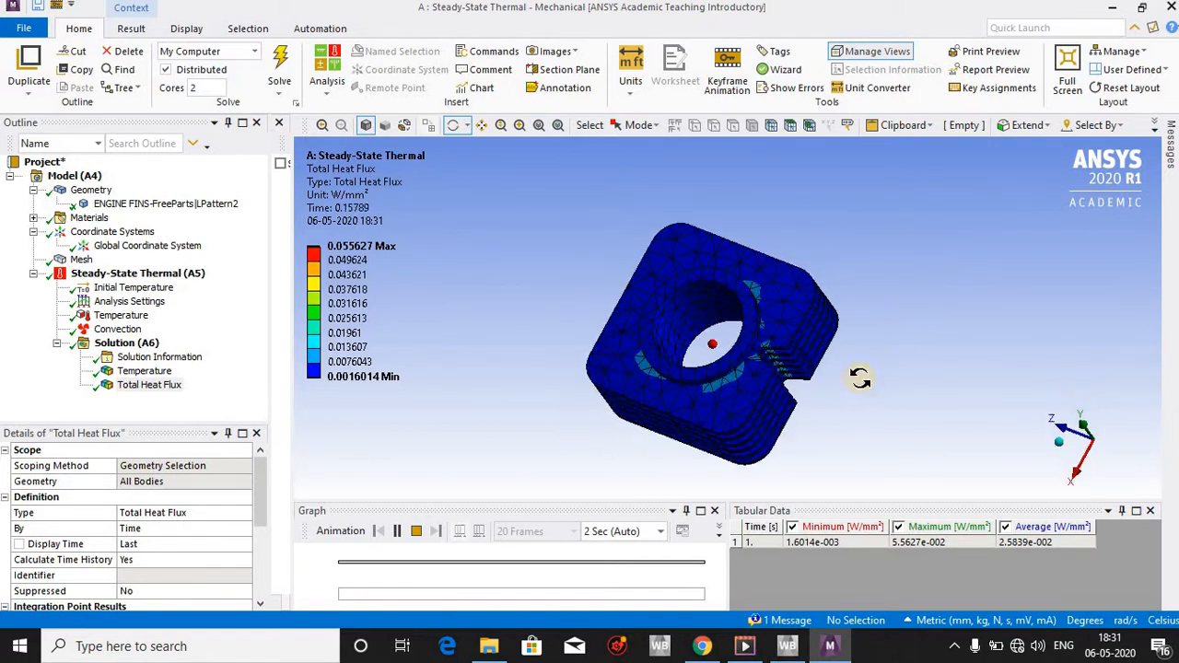
drag(829, 378, 801, 386)
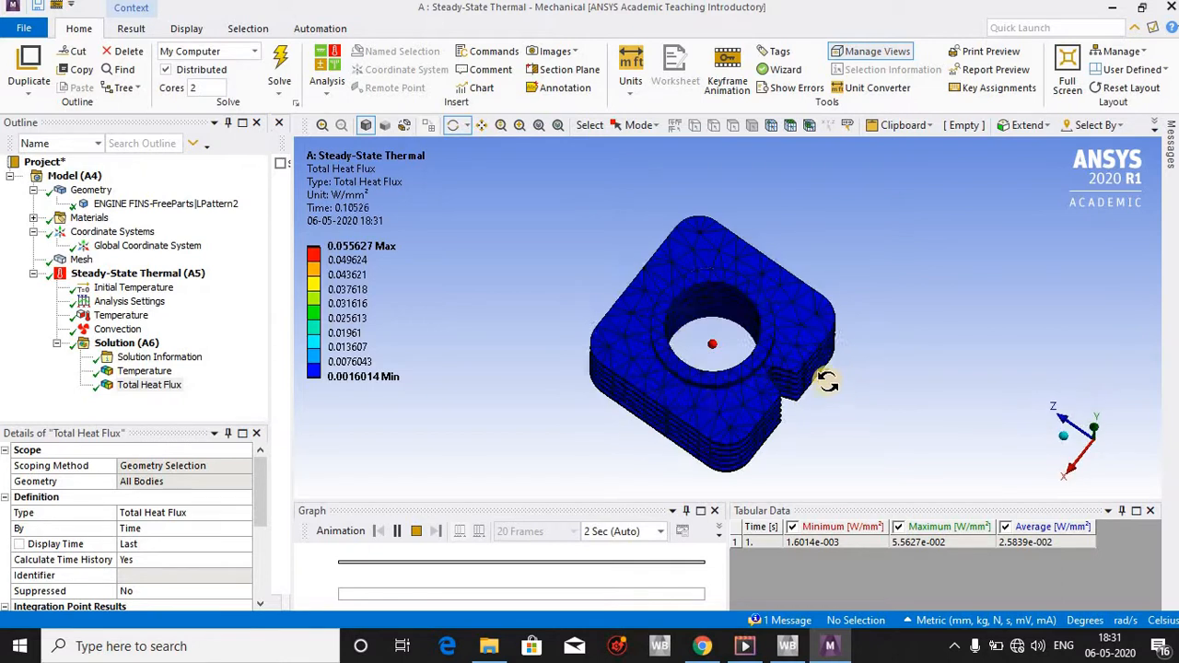